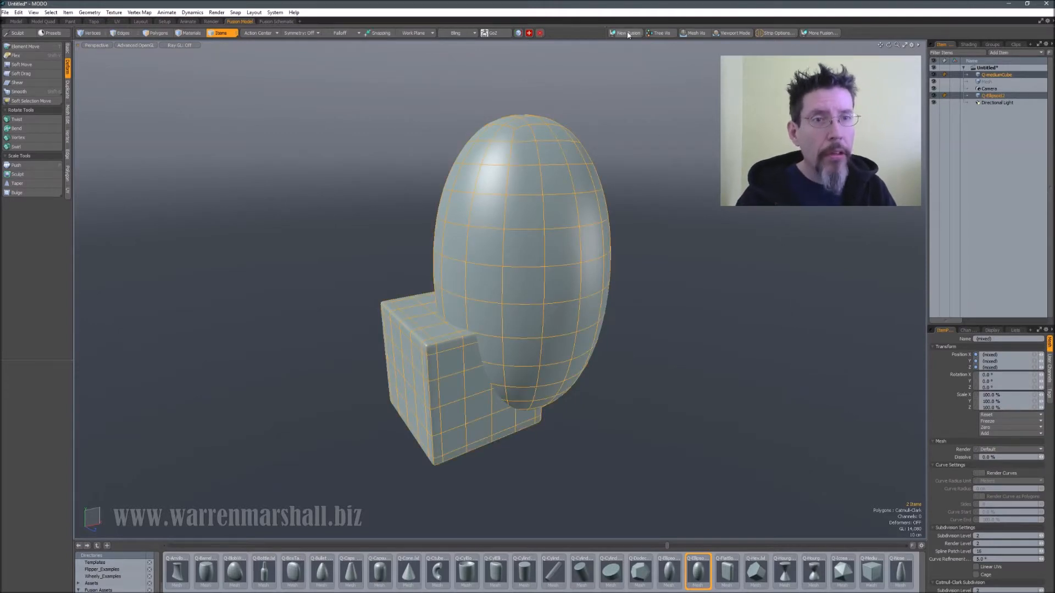
- Create a Union of Meshes fusion combining the egg-shaped ellipsoid and the box
click(625, 32)
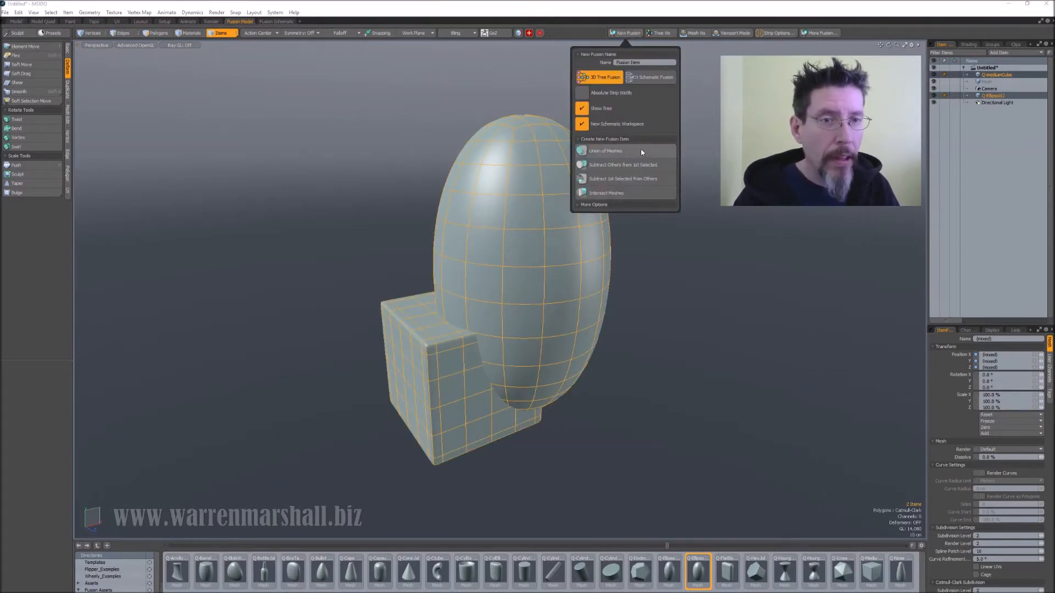
click(605, 151)
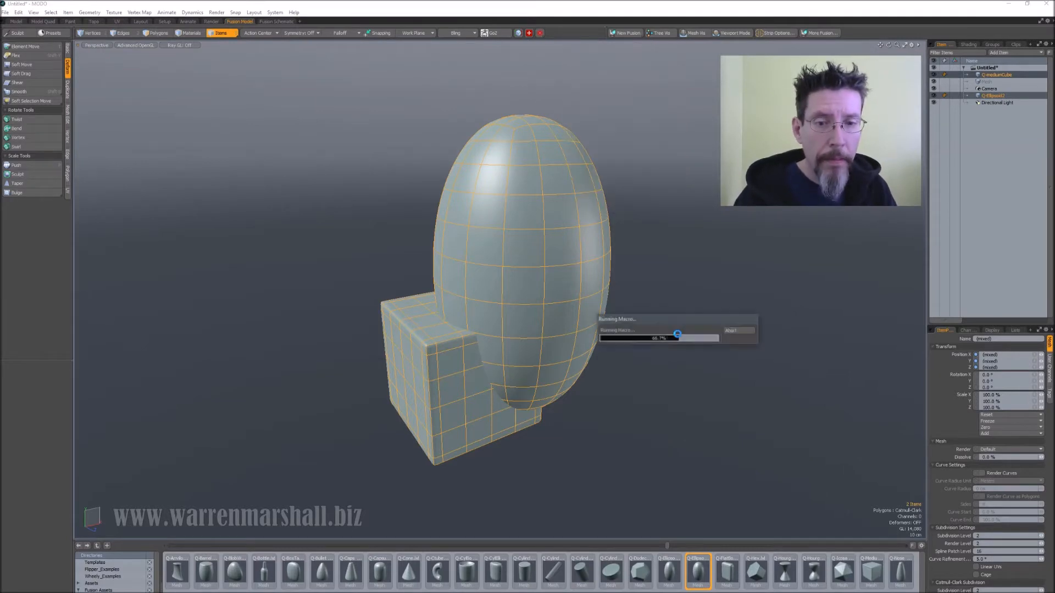
click(624, 33)
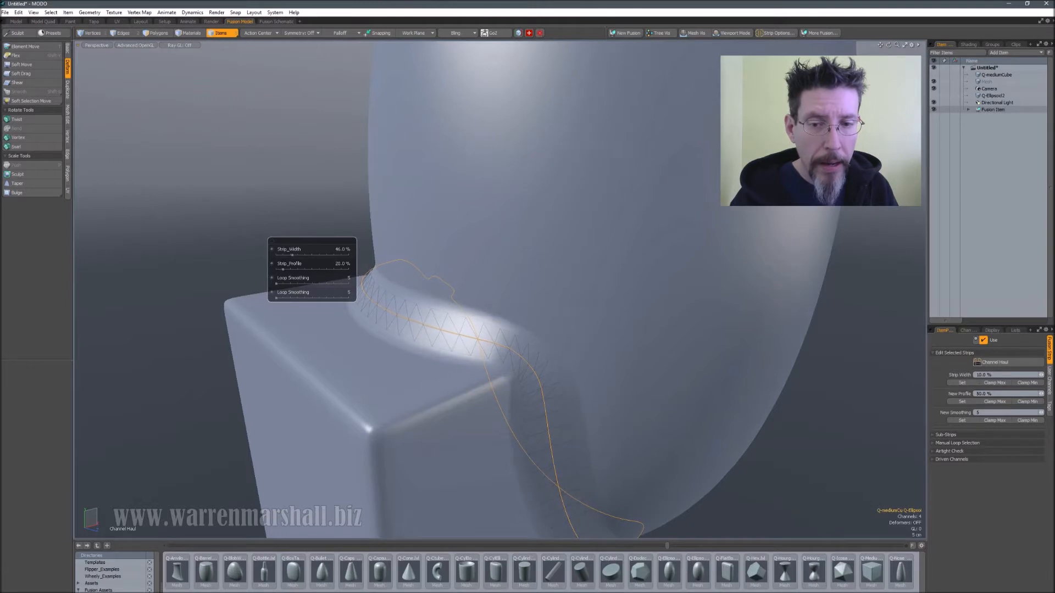
- Adjust the blend strip width along the ellipsoid-box junction
drag(329, 263, 316, 263)
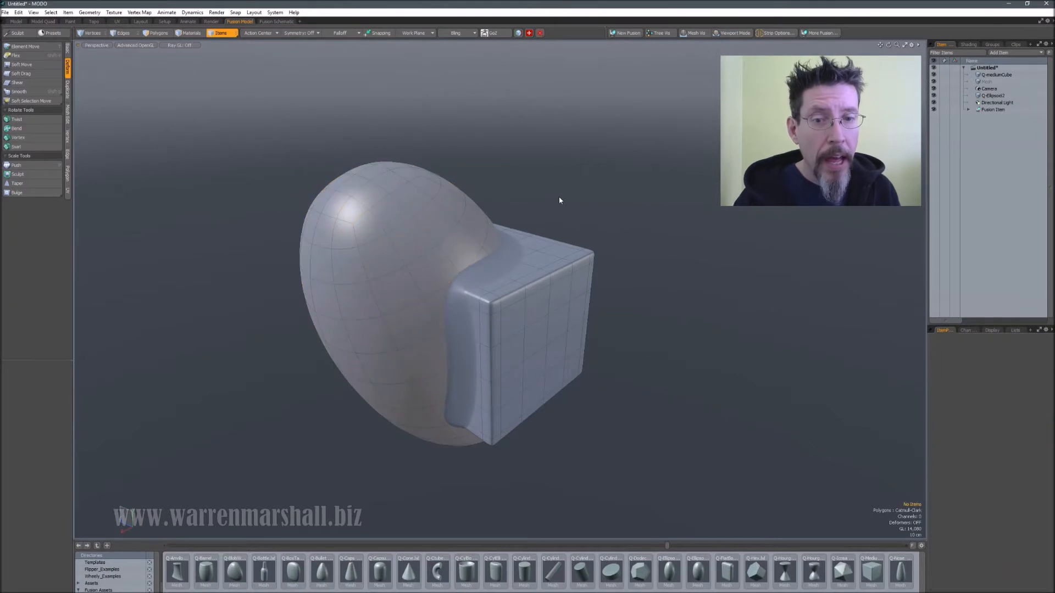
- Orbit the view to inspect the rounded blend of the fused ellipsoid and box
drag(558, 200, 533, 221)
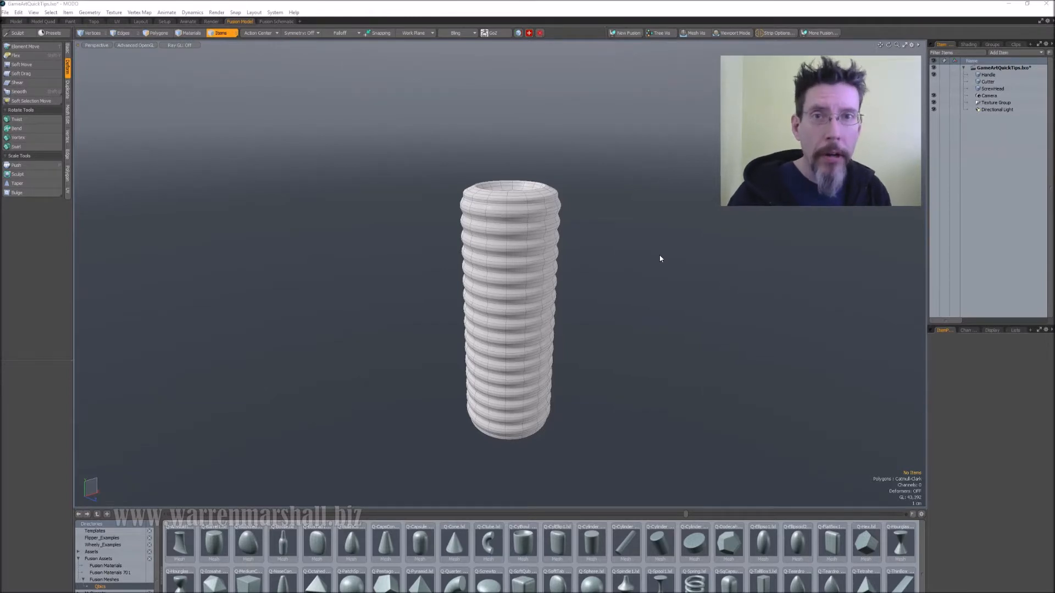
- Zoom in on the ribbed handle and its short cylinder cutter
drag(660, 259, 609, 270)
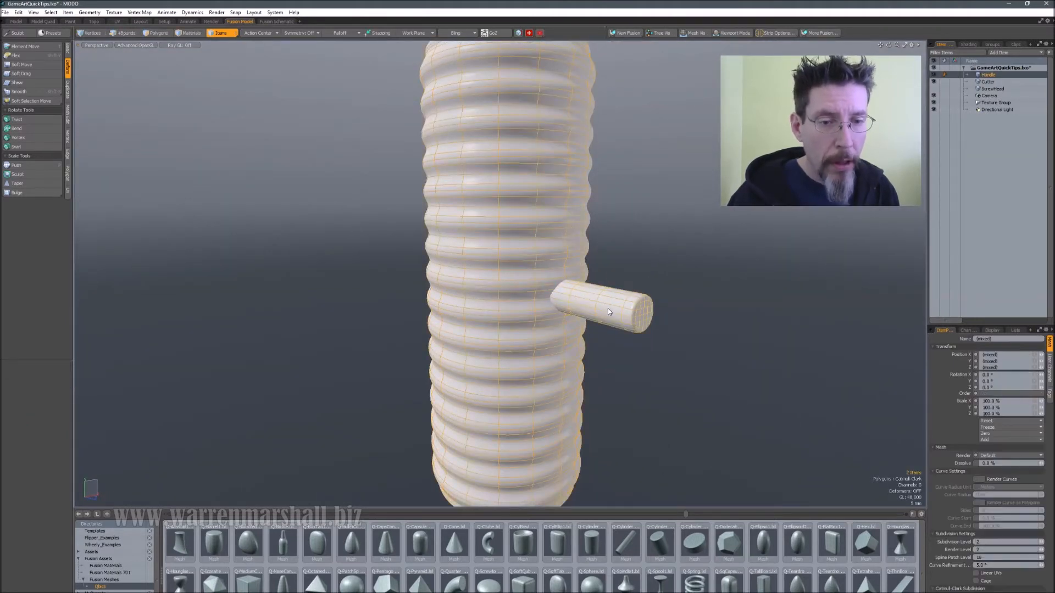
- Create a Subtract Others from 1st Selected fusion cutting the cylinder from the handle
click(625, 32)
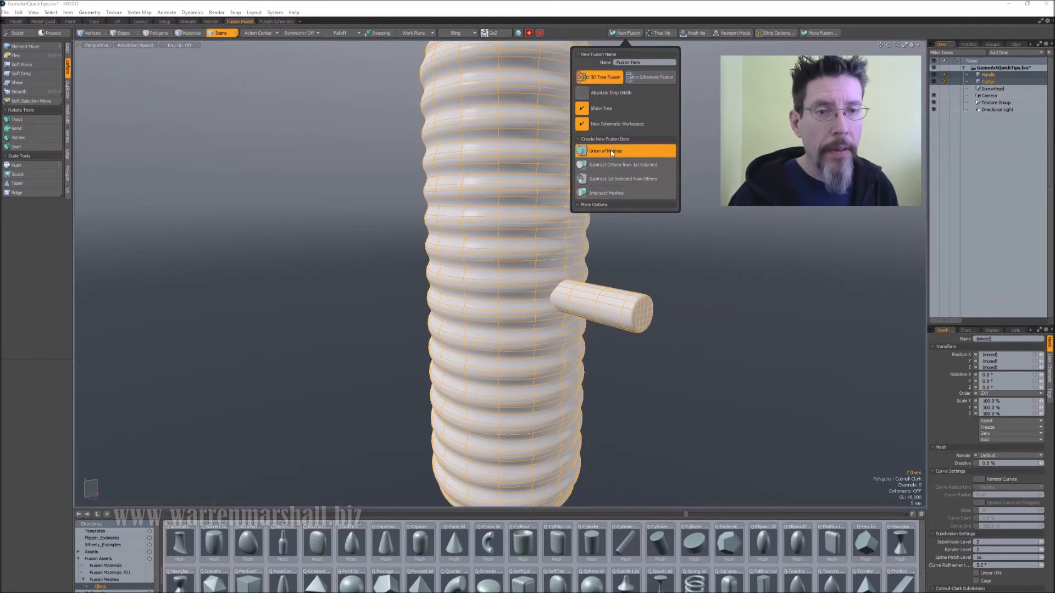
mouse_move(623, 165)
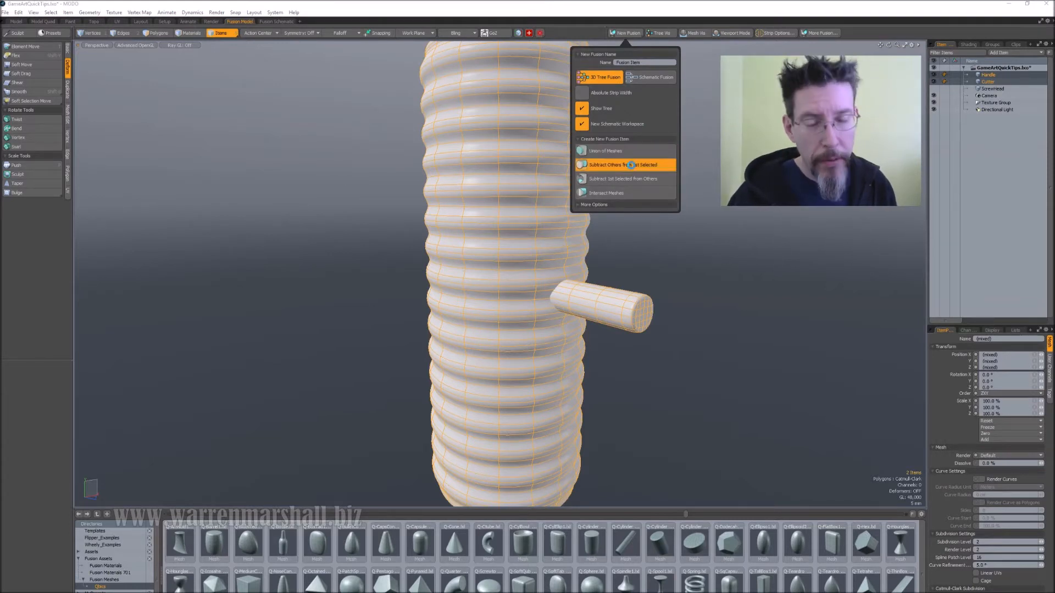
click(605, 150)
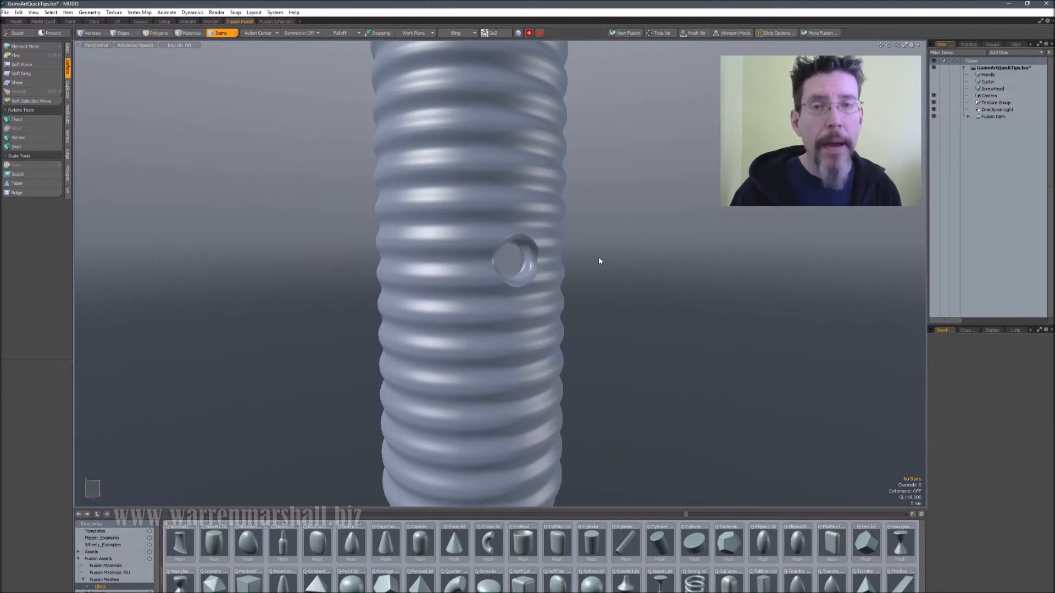
mouse_move(678, 216)
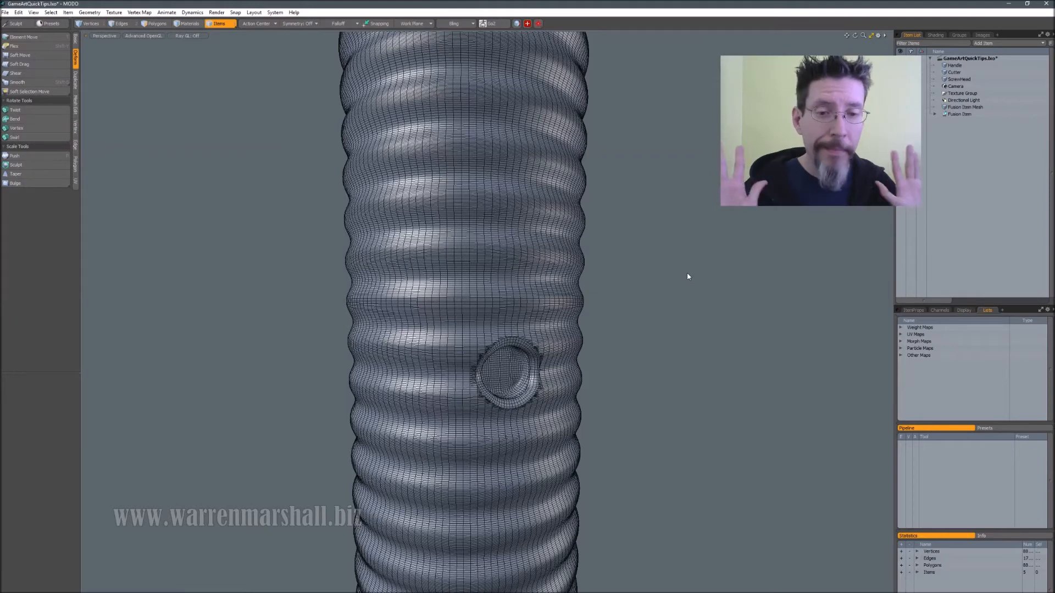
- Convert the fused handle into the dense Fusion Item Mesh polygon item
click(965, 107)
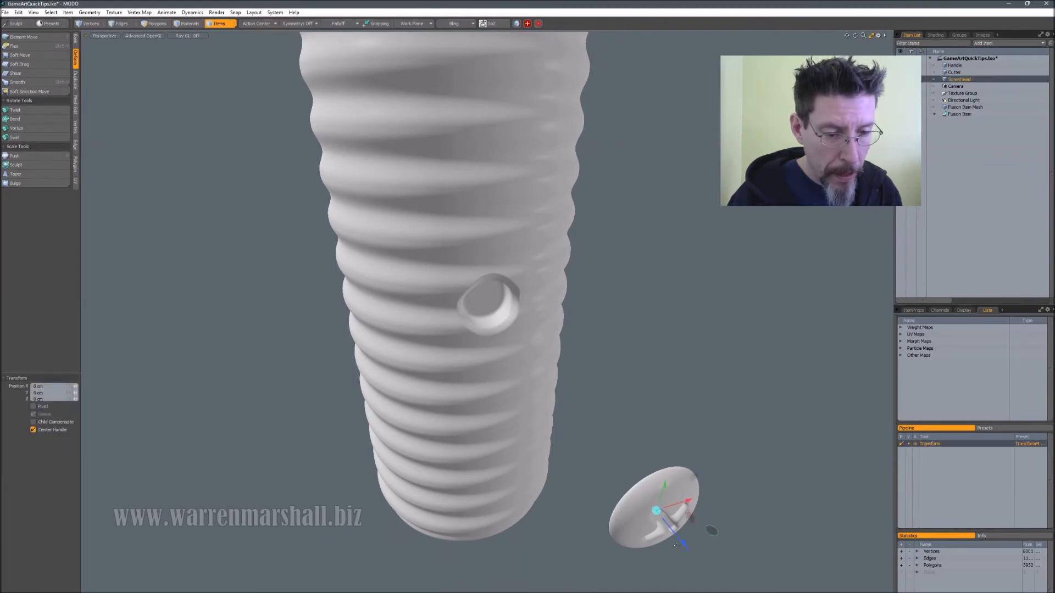
mouse_move(683, 545)
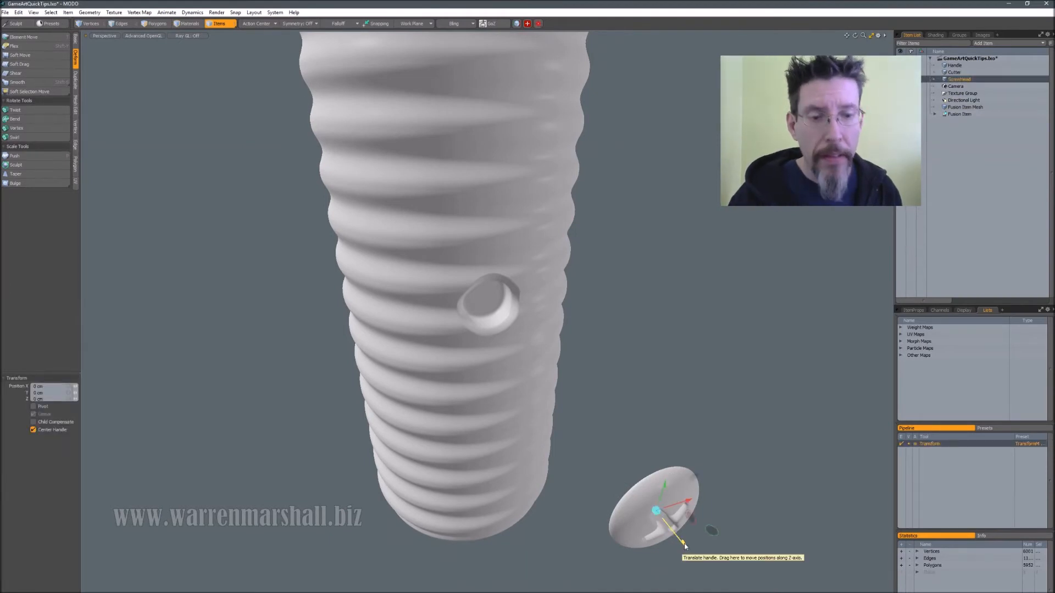
- Slide the screw head along its Z axis toward the countersunk hole
drag(656, 535, 491, 309)
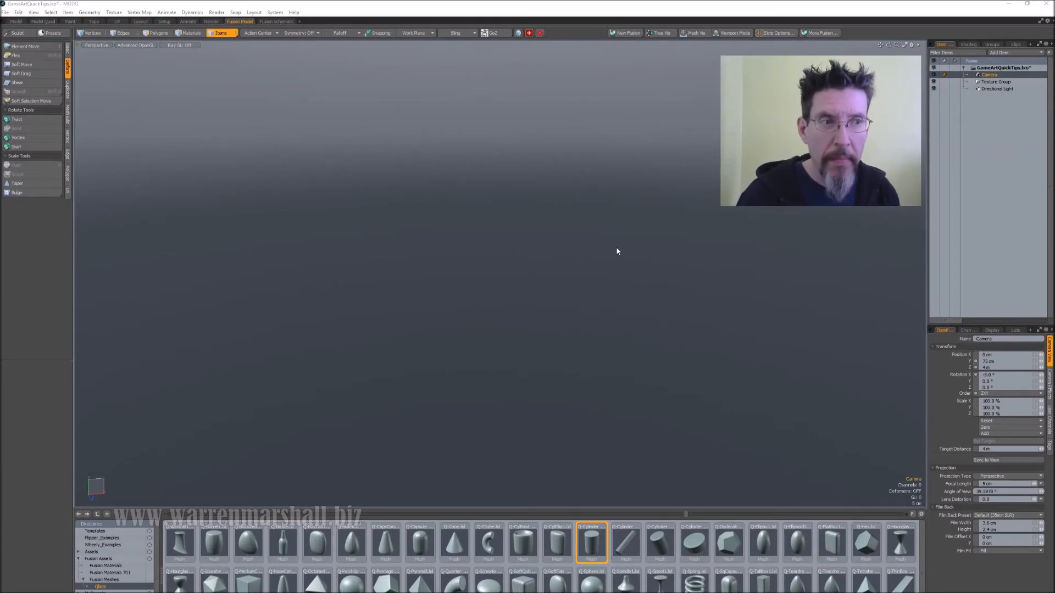
mouse_move(410, 516)
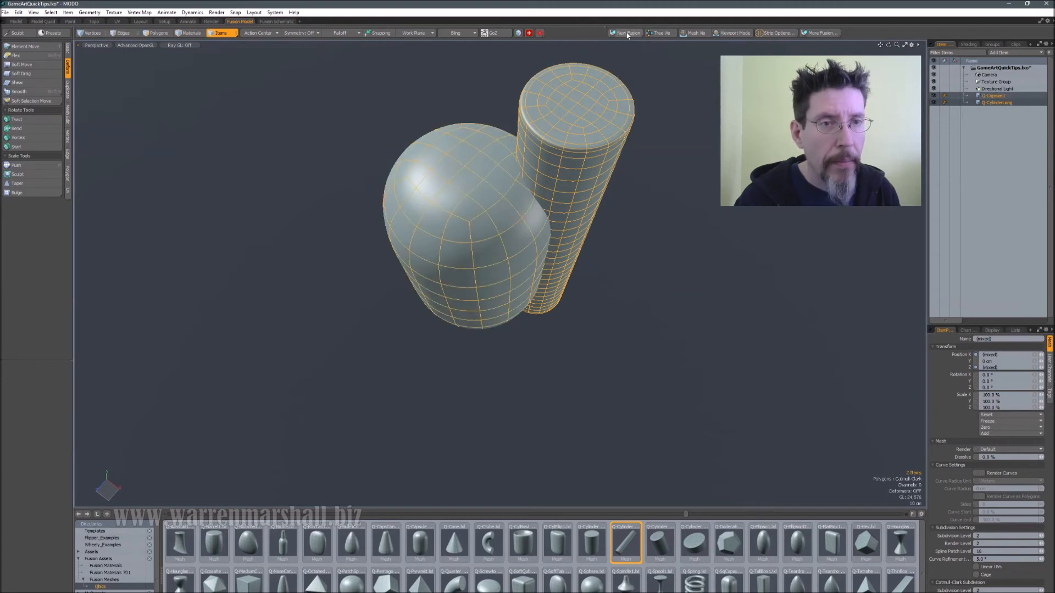
- Fuse the capsule and long cylinder as a 3D Tree Fusion, subtracting others from the first
click(625, 33)
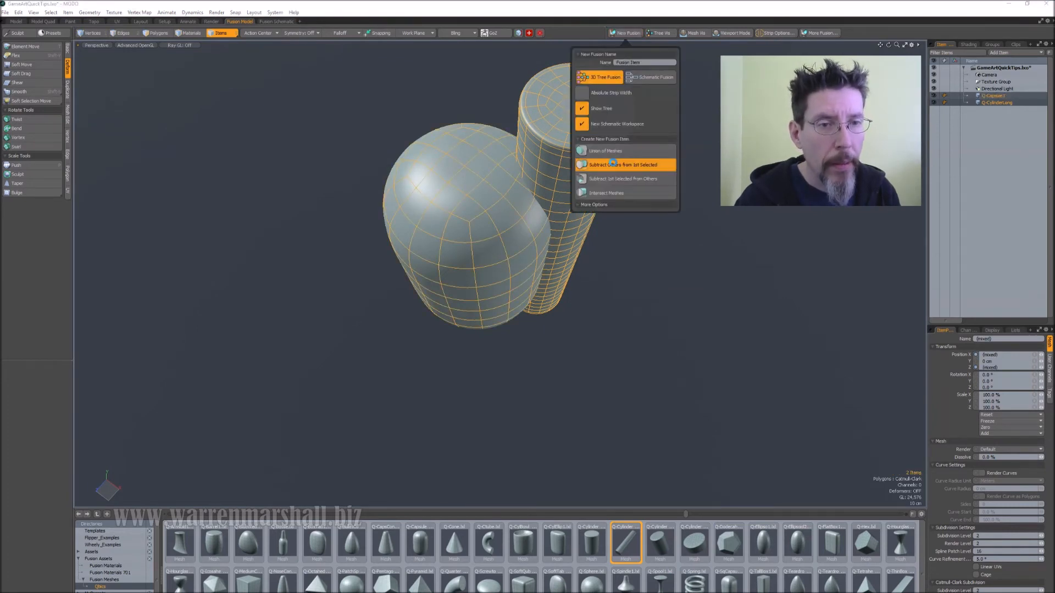
click(623, 165)
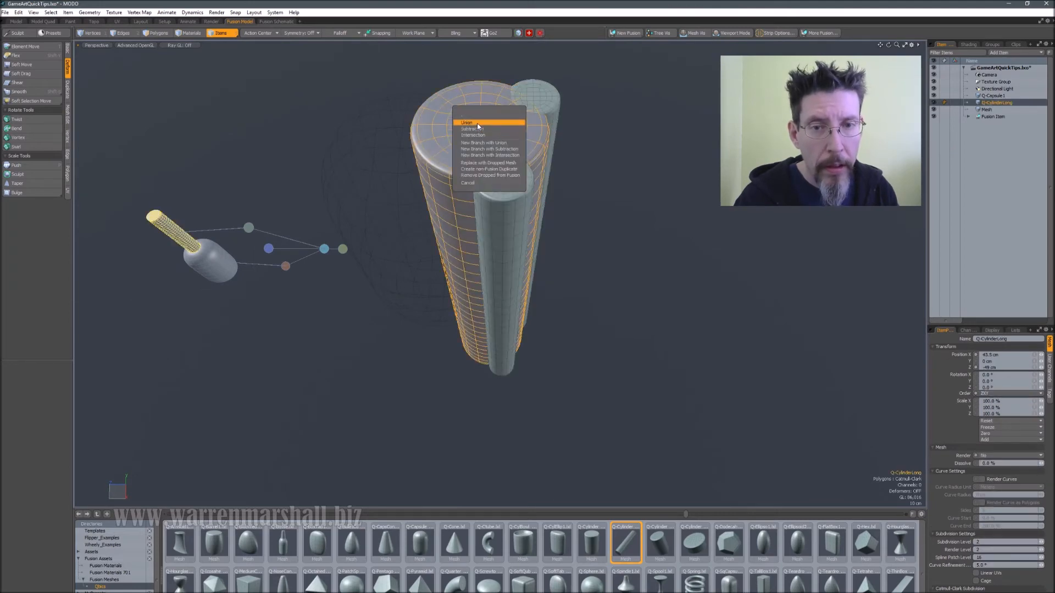
- Set the long cylinder's fusion node to Subtract so it cuts the shape
click(467, 122)
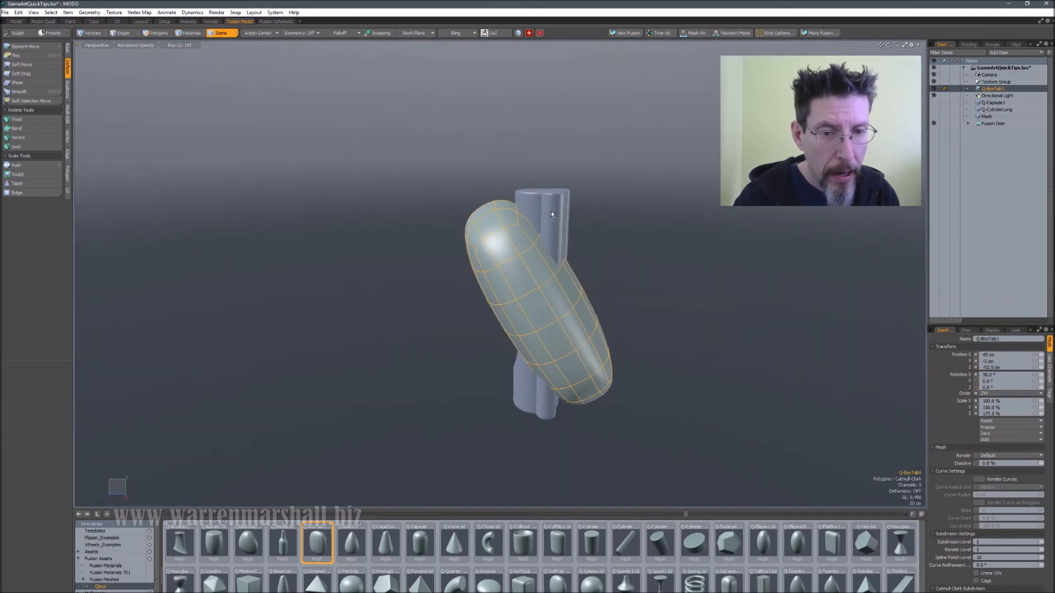
- Select the long cylinder behind the box tab using the viewport pick list
click(693, 32)
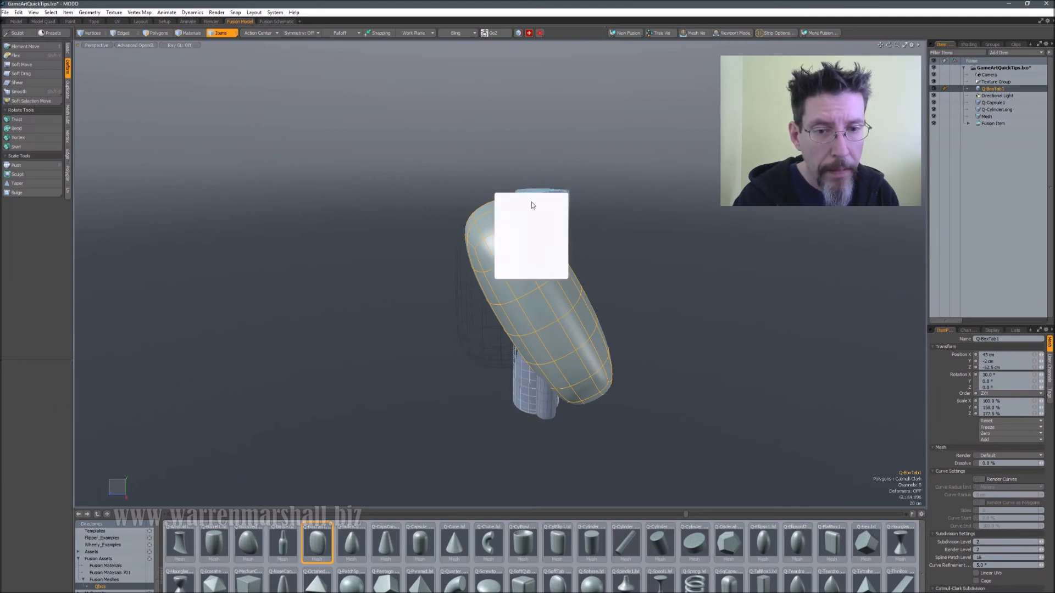
click(996, 108)
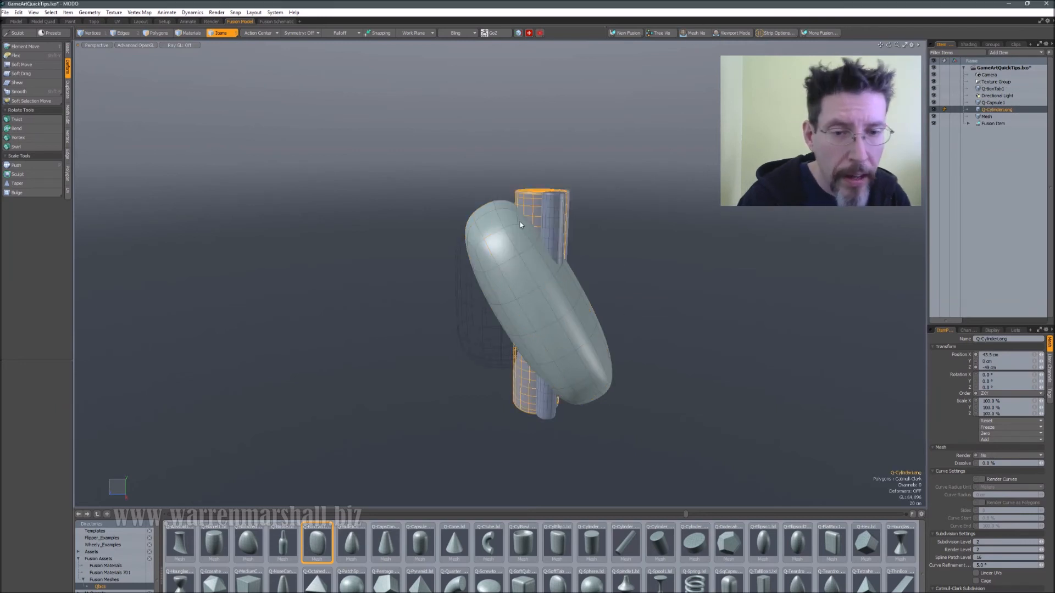
click(994, 88)
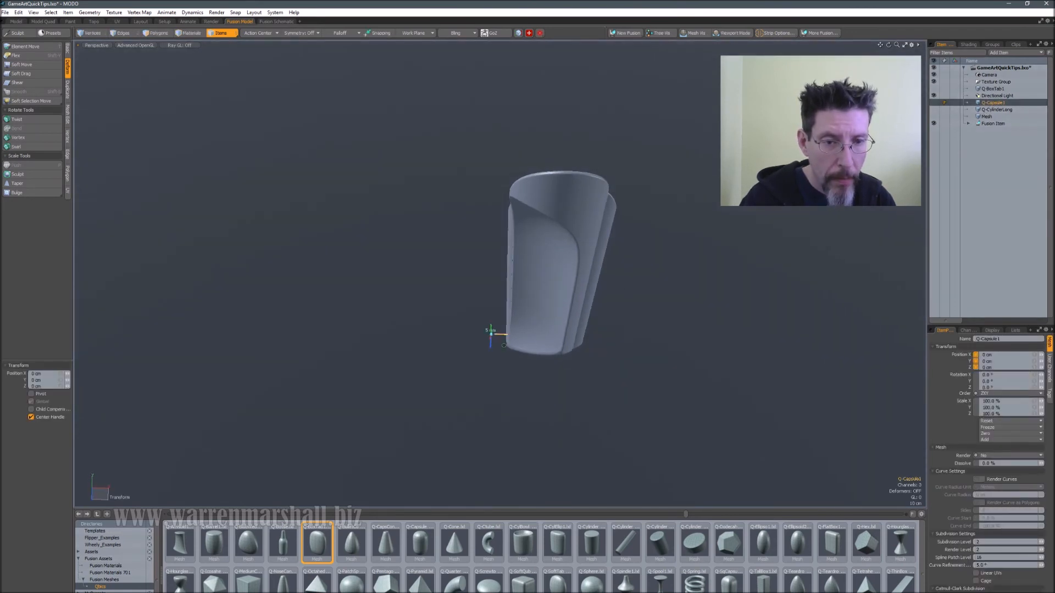
- Slide the capsule to X = 37.5 cm, reshaping the fused cylinder's scoop
drag(504, 345, 555, 339)
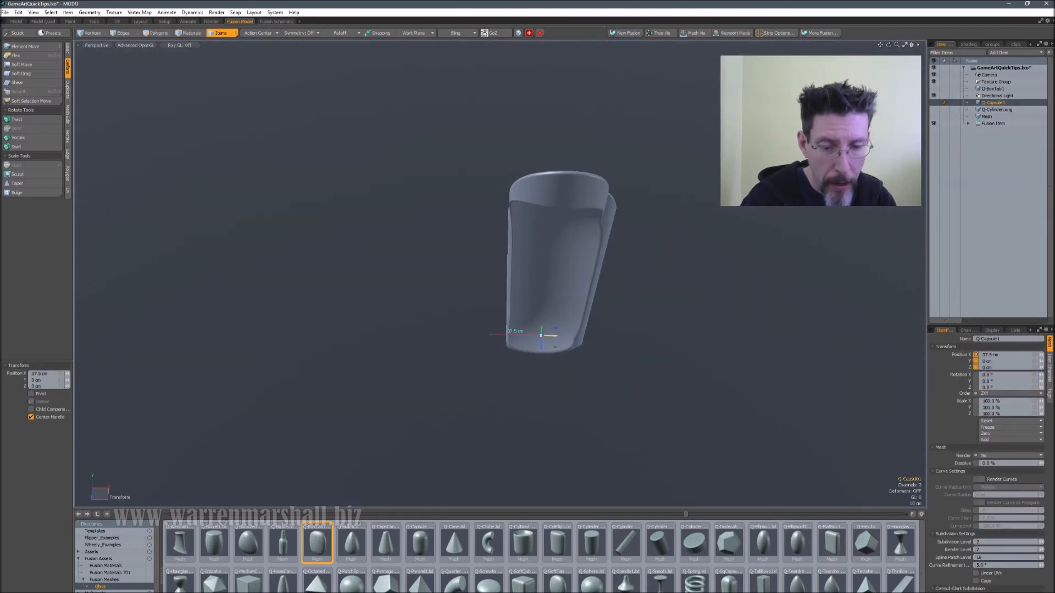